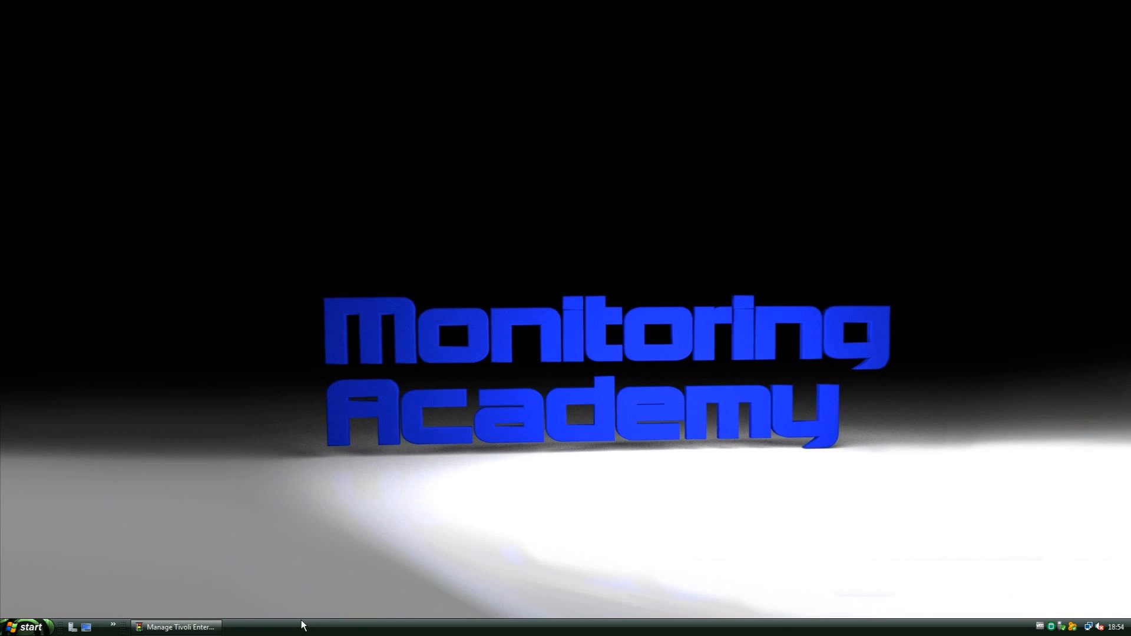
Step: Restore the monitoring services window and launch the Tivoli Enterprise Portal desktop client
left_click(176, 627)
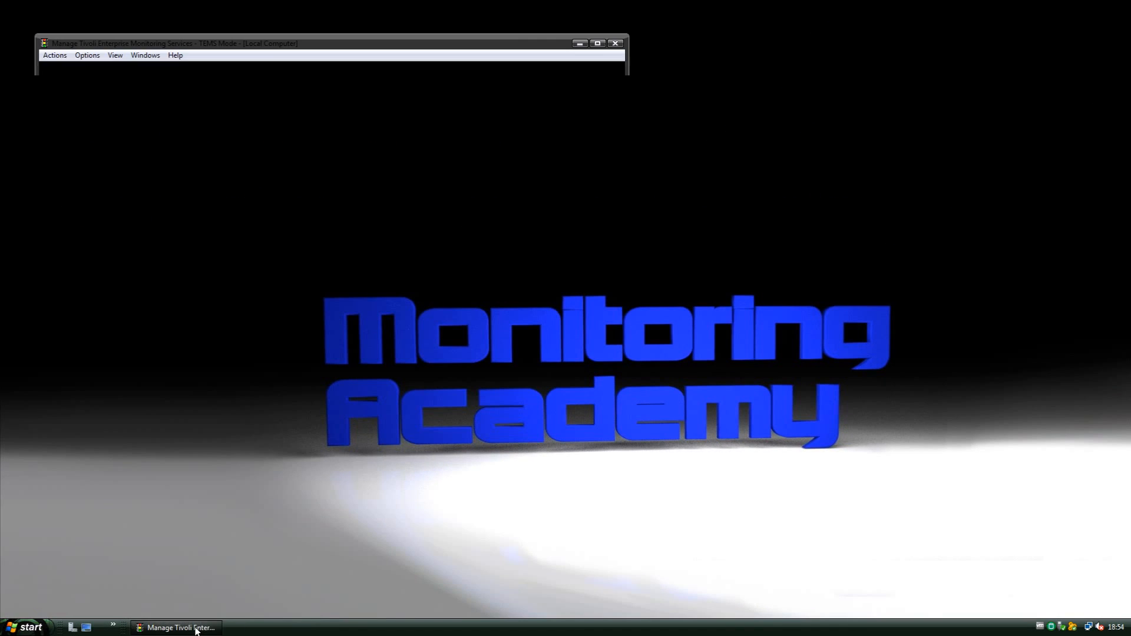
left_click(179, 627)
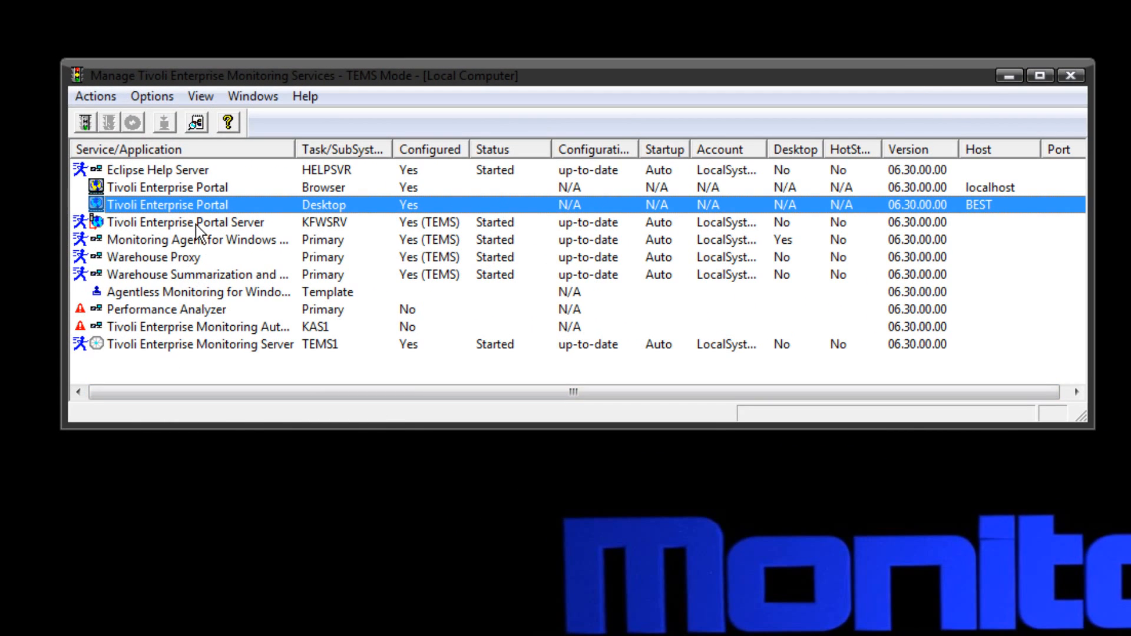
mouse_move(383, 203)
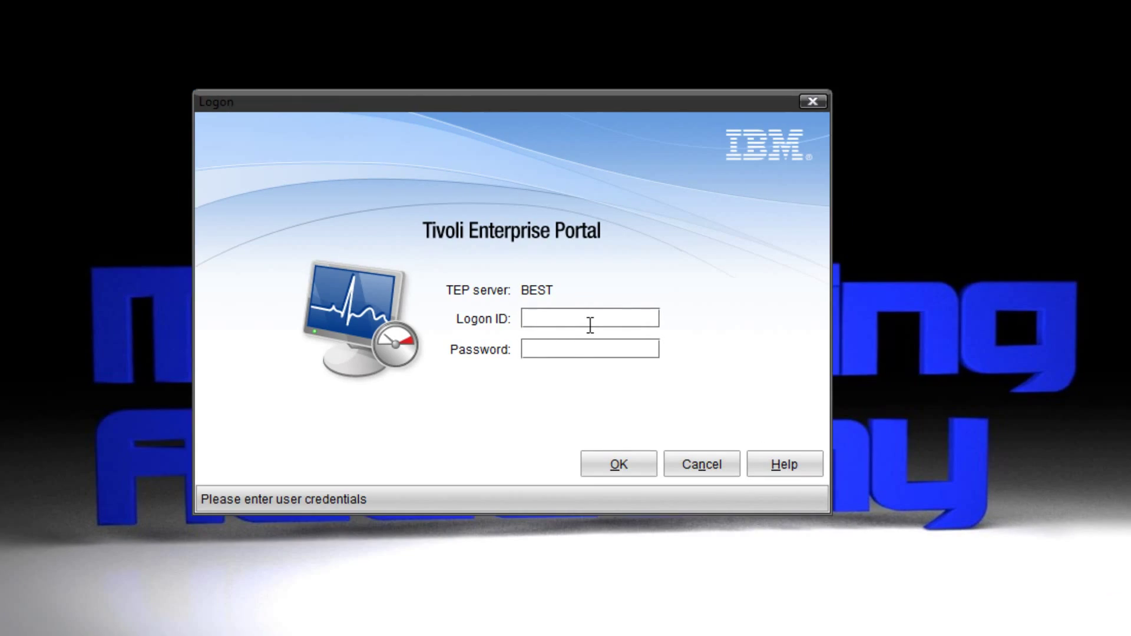
Step: Log on to TEP server BEST as sysadmin with the password
type("sysadmin")
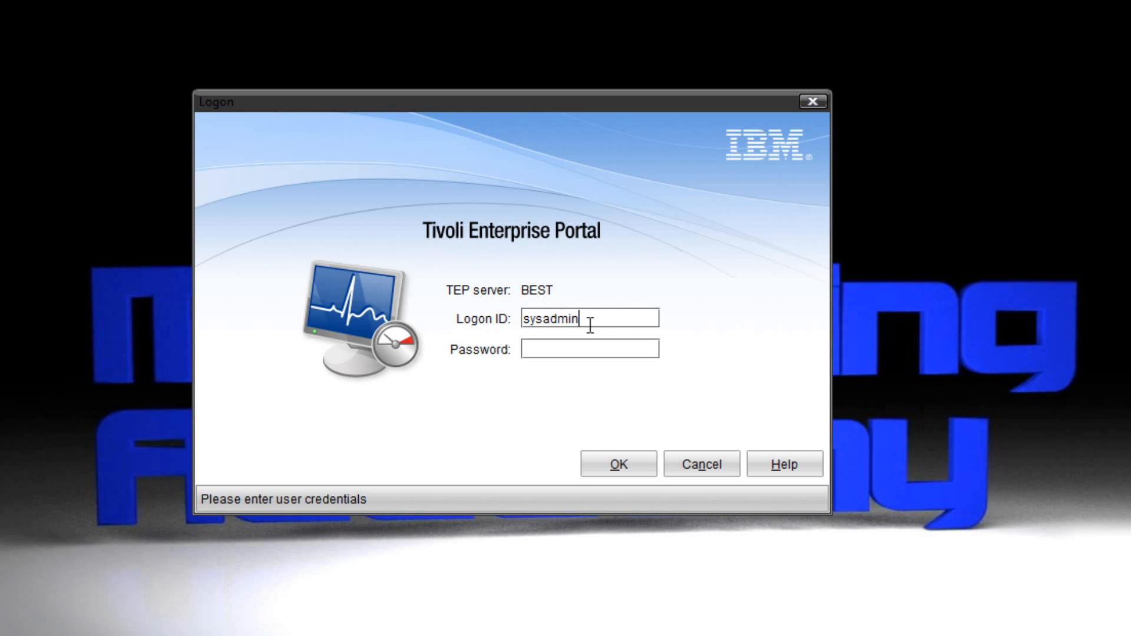
left_click(618, 464)
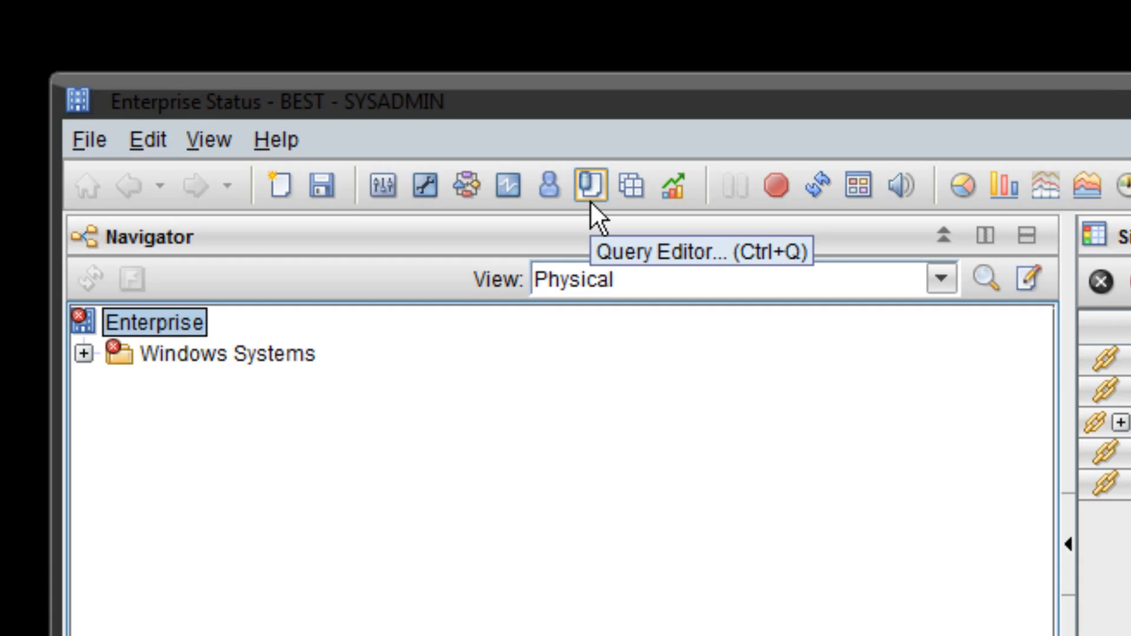
Step: Open the Query Editor and start a blank new query
left_click(583, 187)
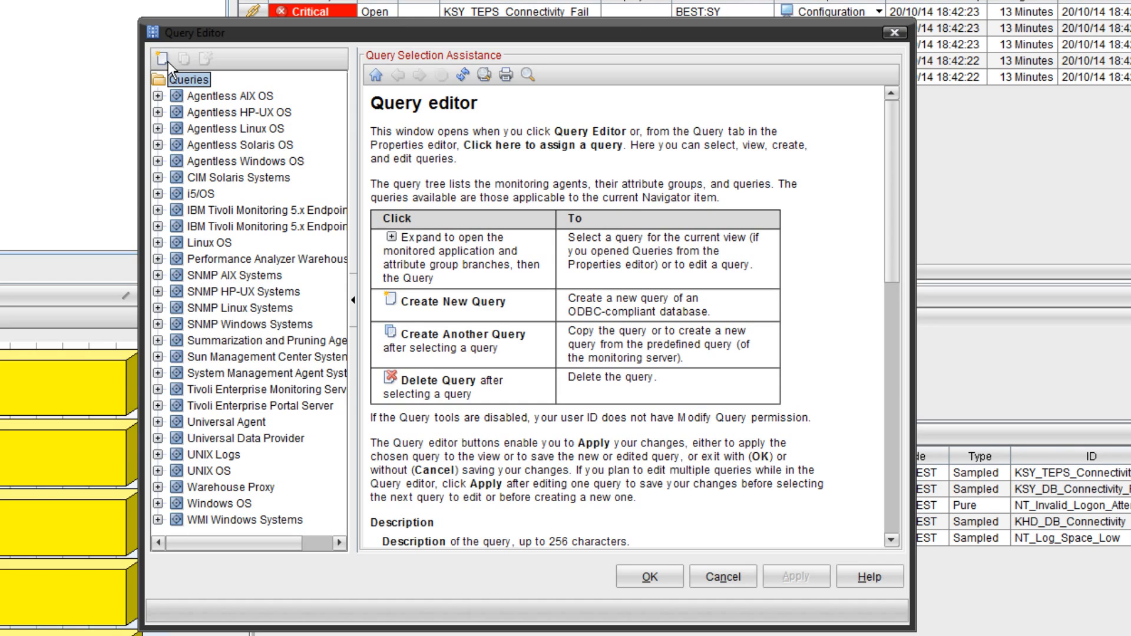
left_click(161, 60)
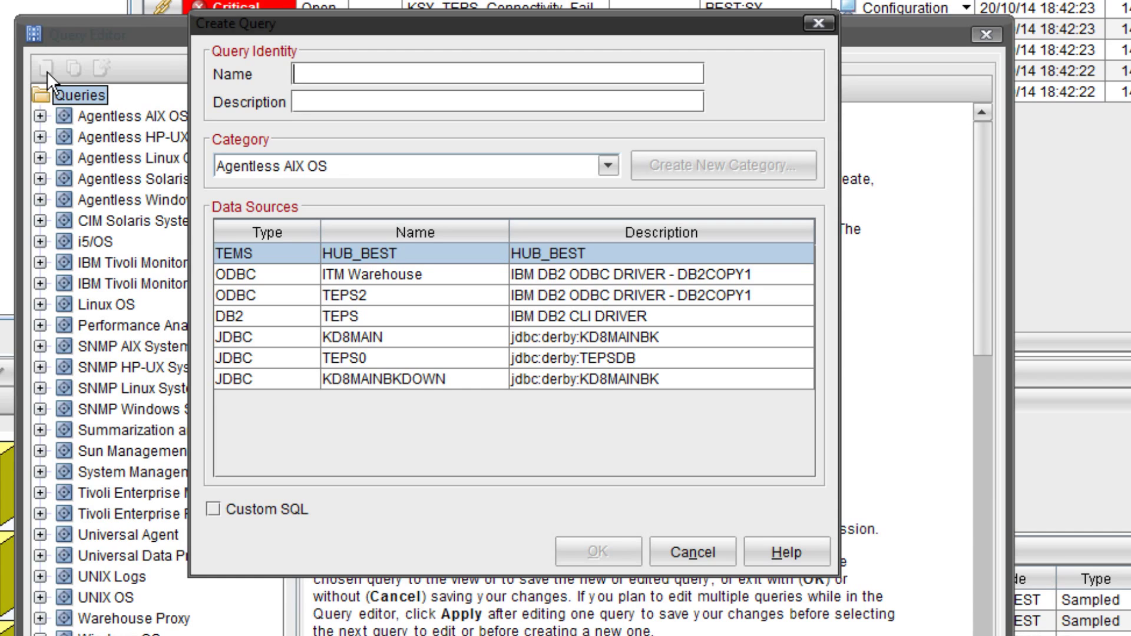
Step: Enter TEMS_SQL_LIVE_SITUATION as the new query's name
type("TEMS_")
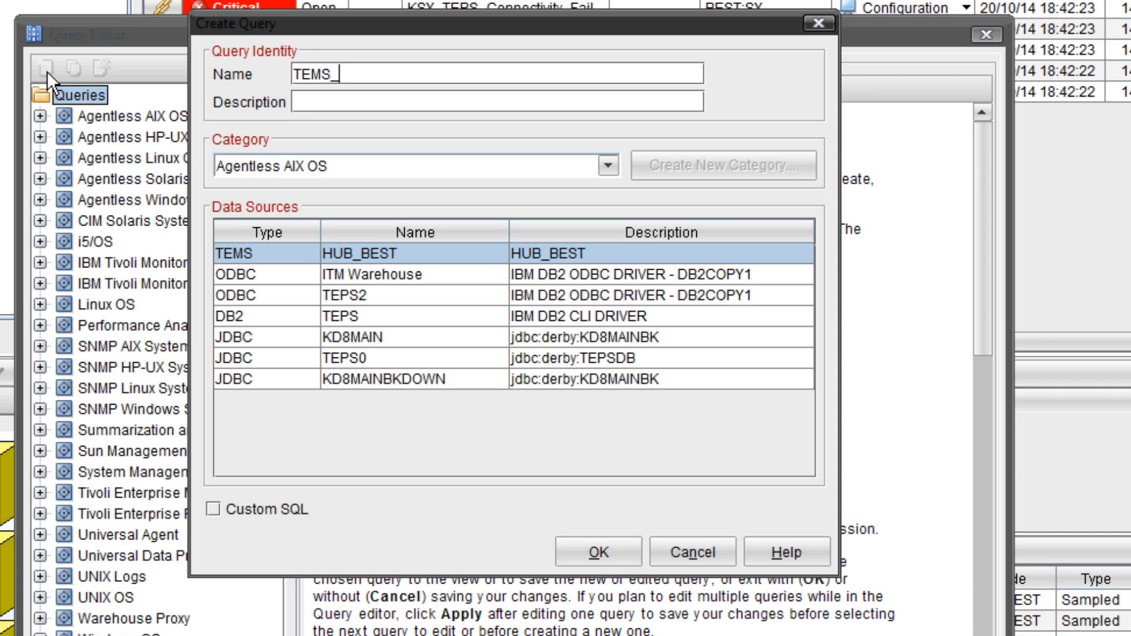
type("SQL_")
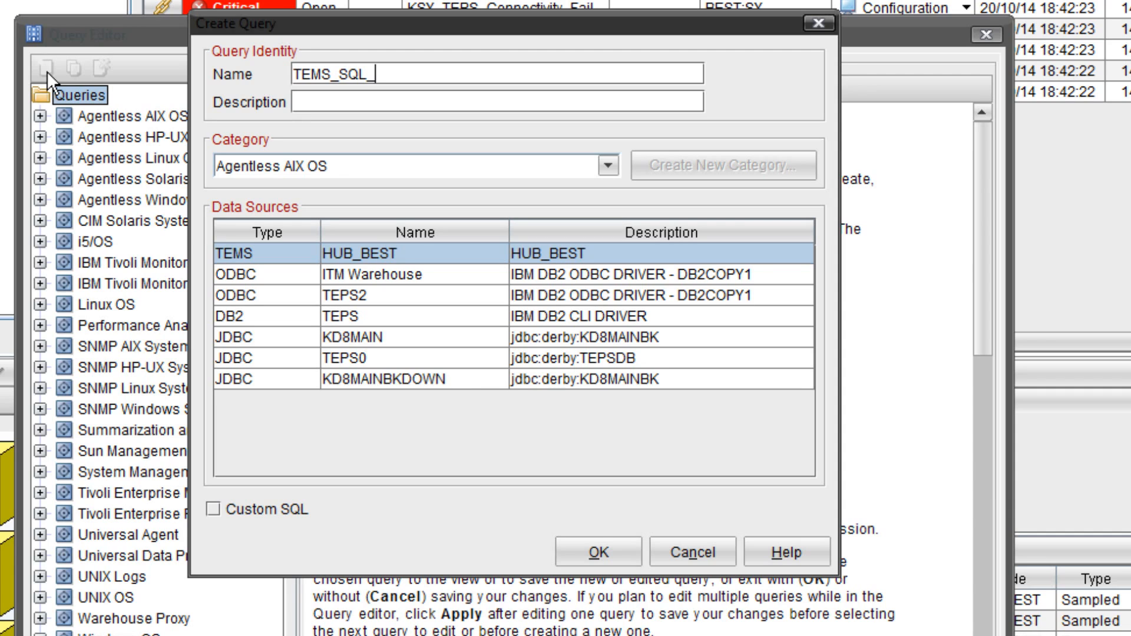
type("LIVE")
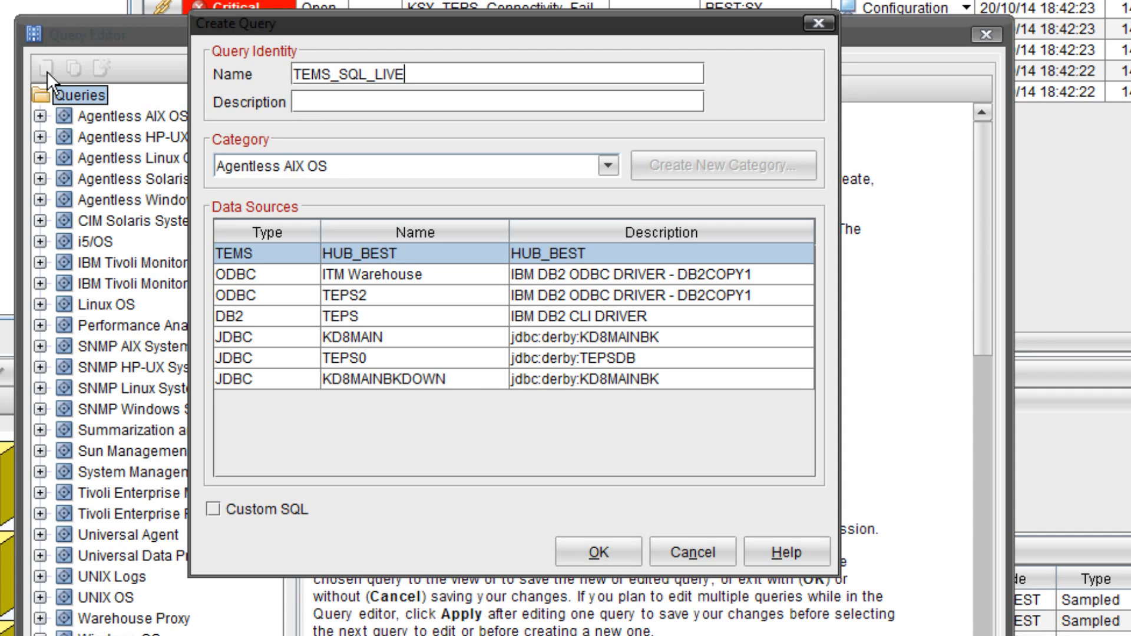
type("_SITU")
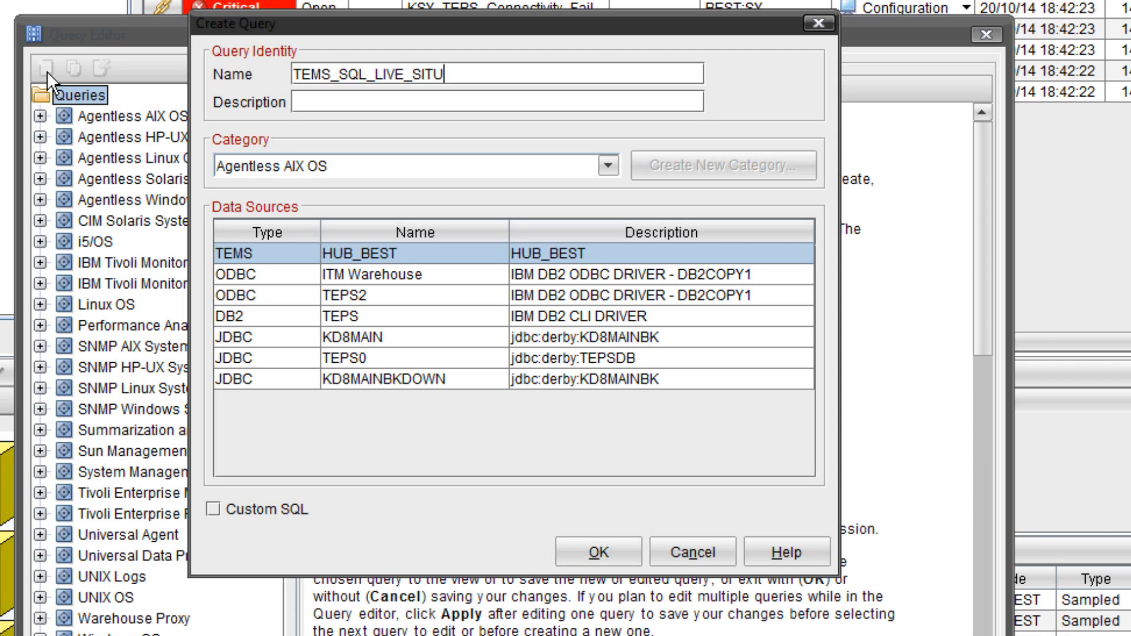
type("ATION")
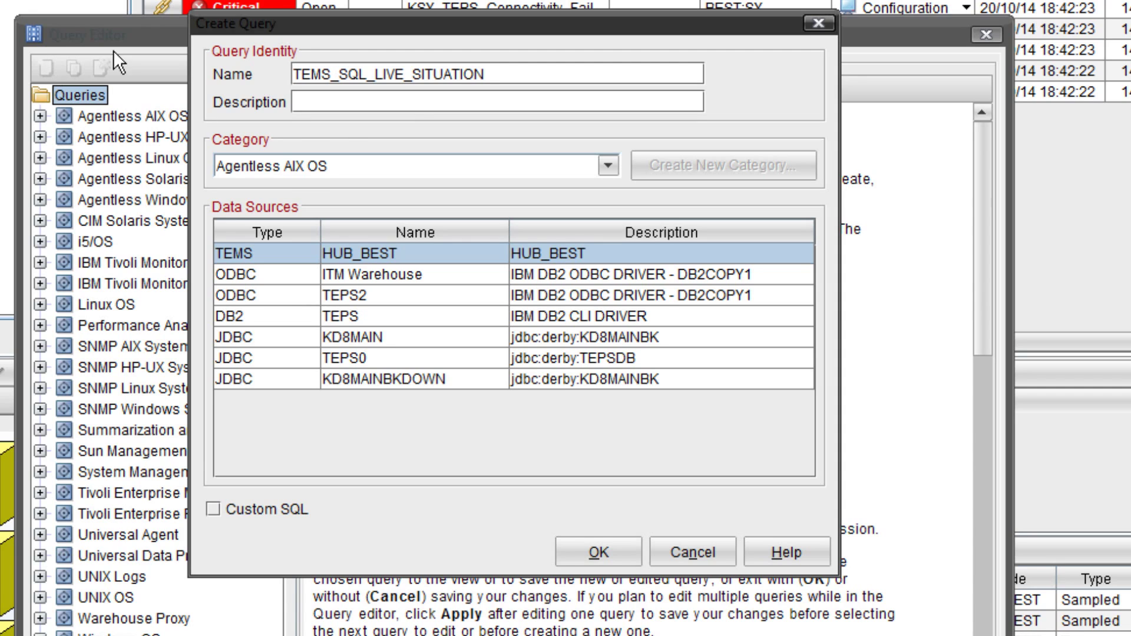
mouse_move(397, 108)
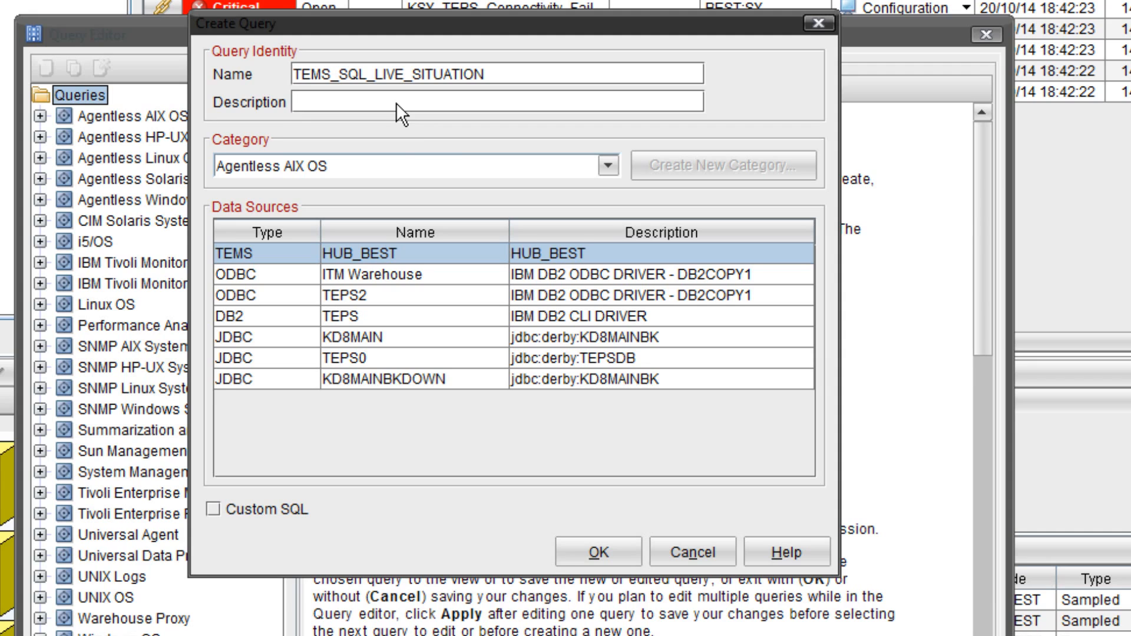
mouse_move(788, 111)
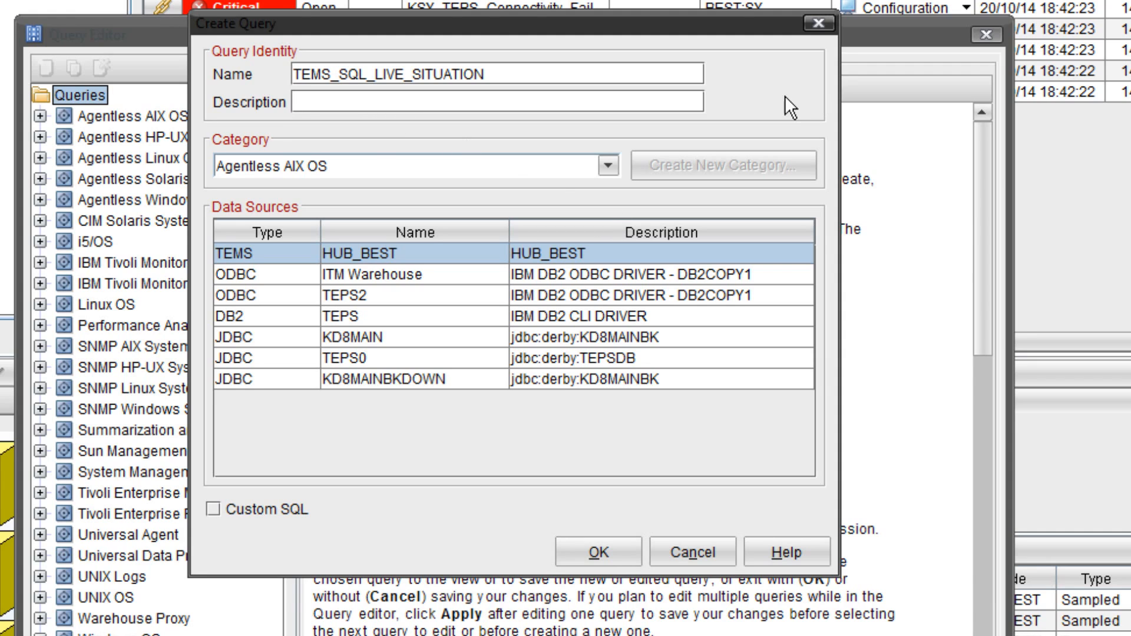
Step: Choose Tivoli Enterprise Monitoring Server as the query category, keeping the HUB_BEST source
left_click(606, 168)
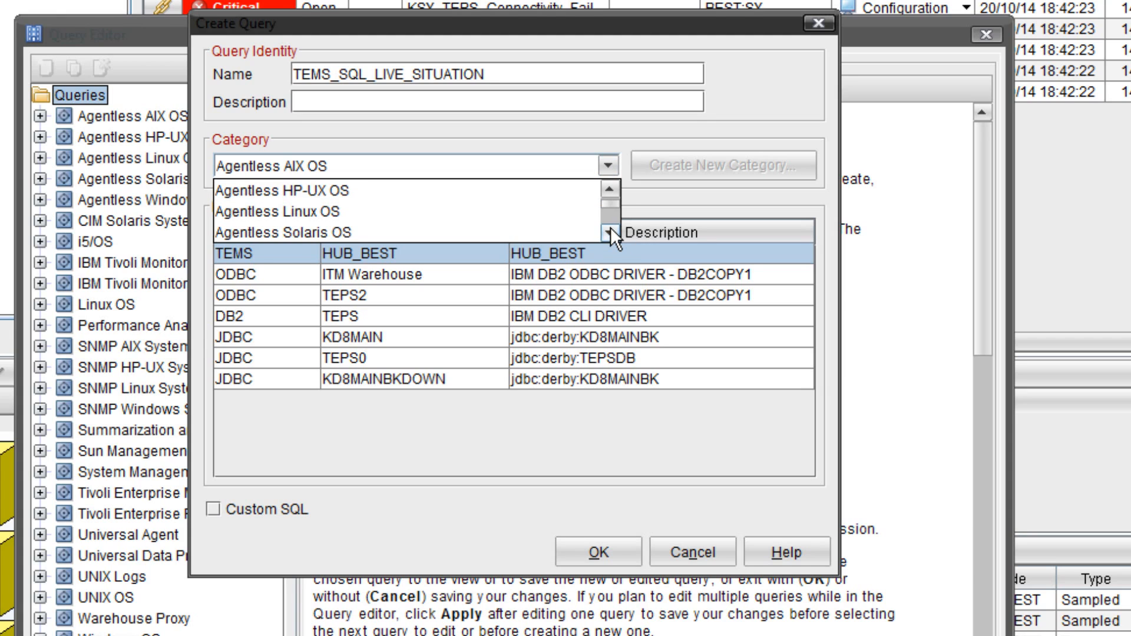
scroll("down", 3)
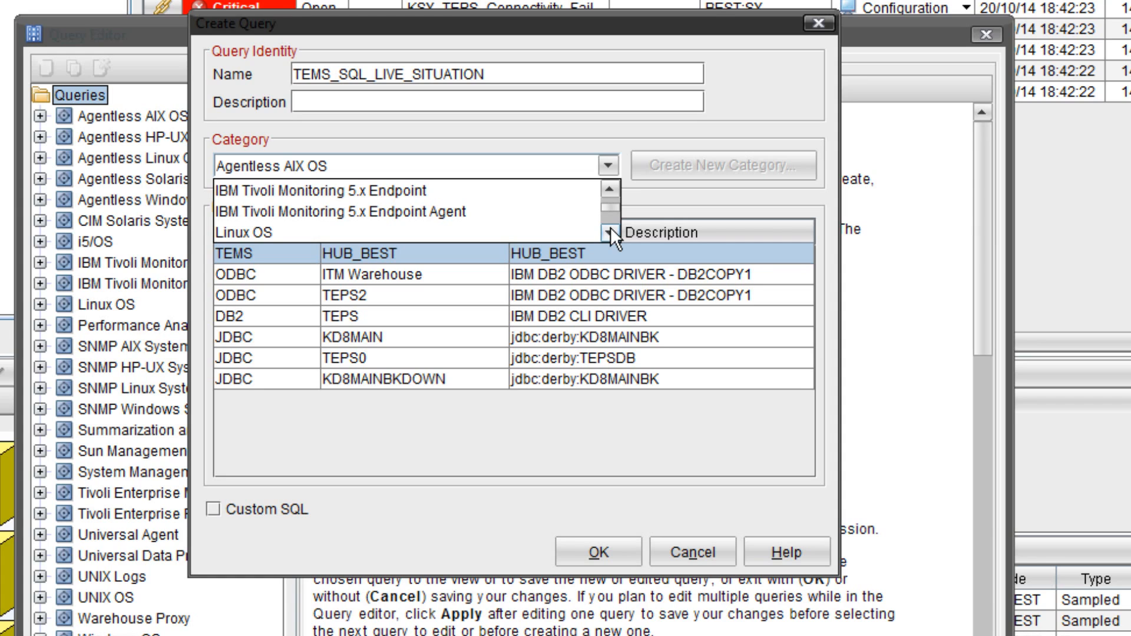
scroll("down", 3)
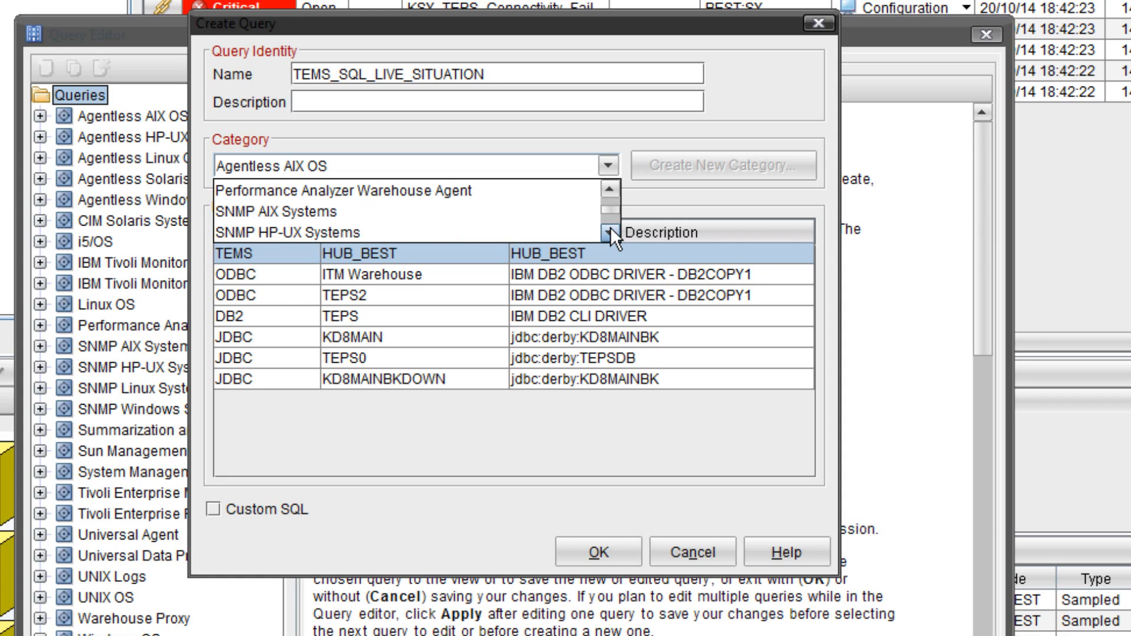
scroll("down", 3)
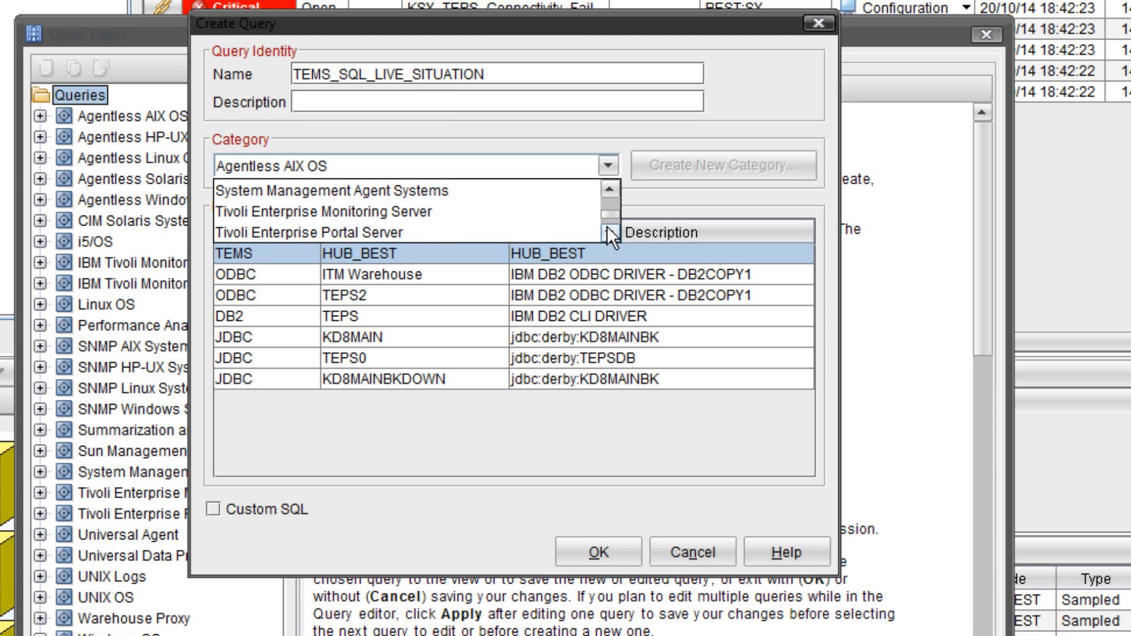
left_click(330, 211)
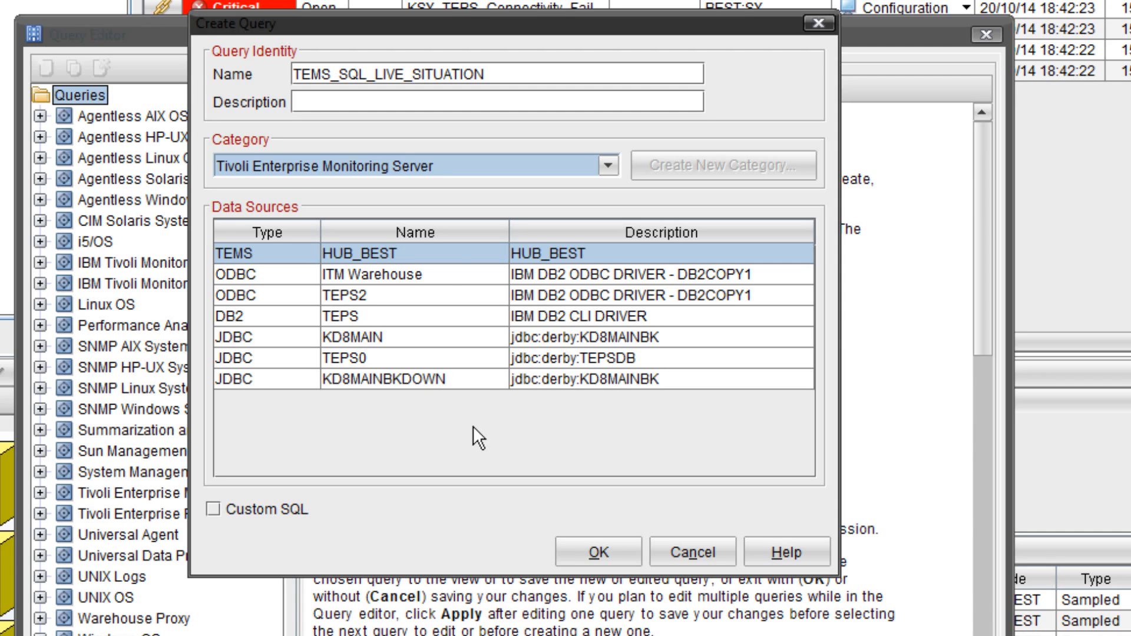
mouse_move(285, 263)
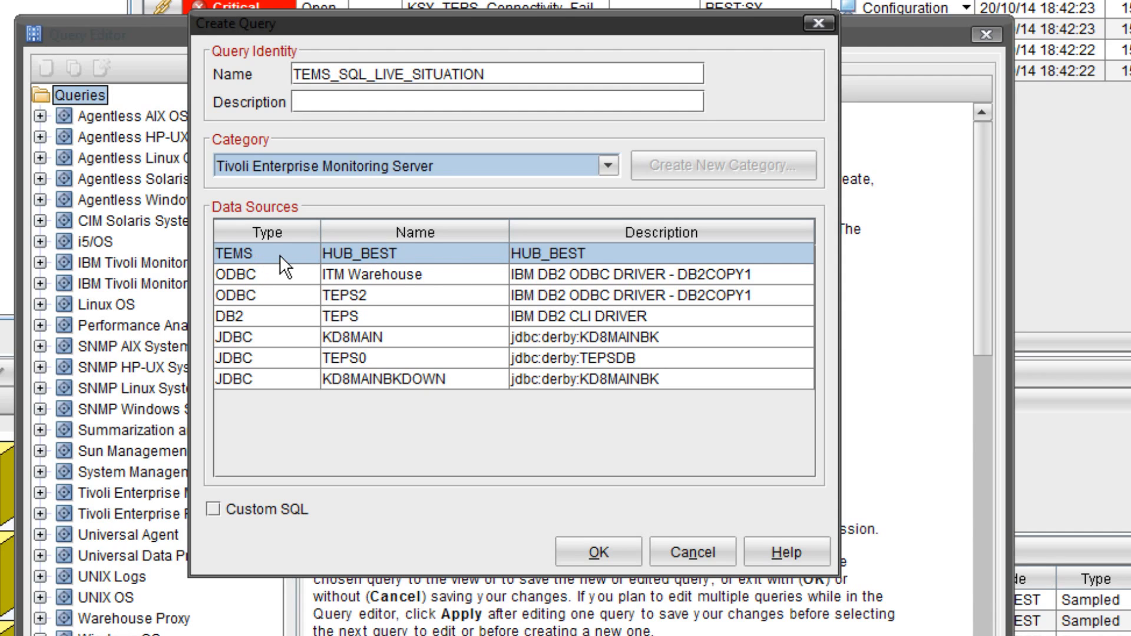
mouse_move(416, 256)
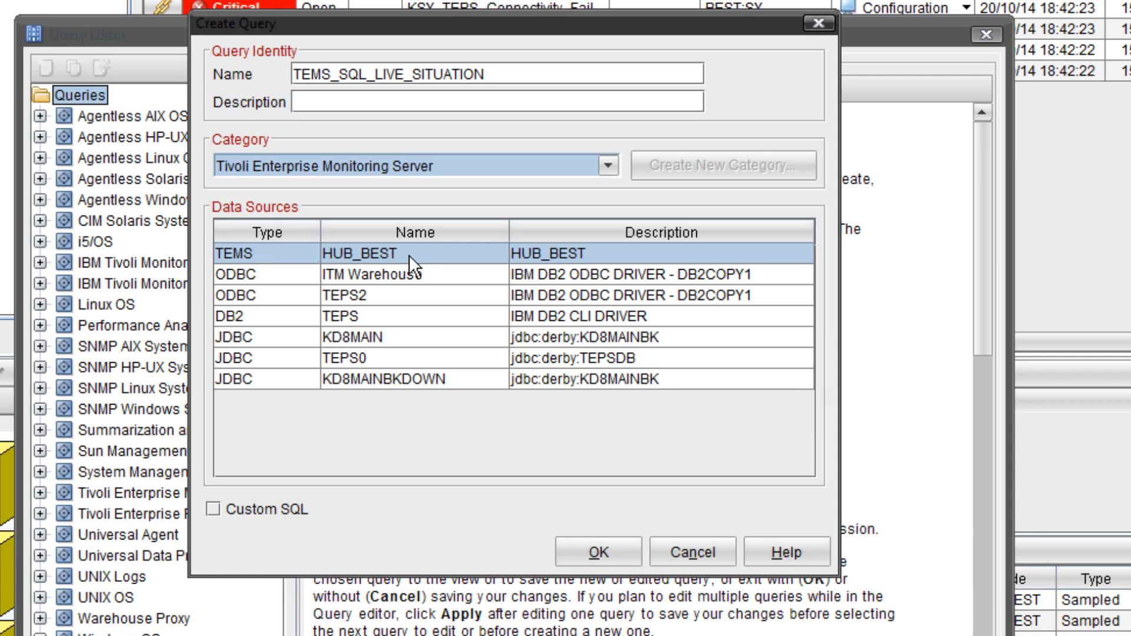
mouse_move(419, 256)
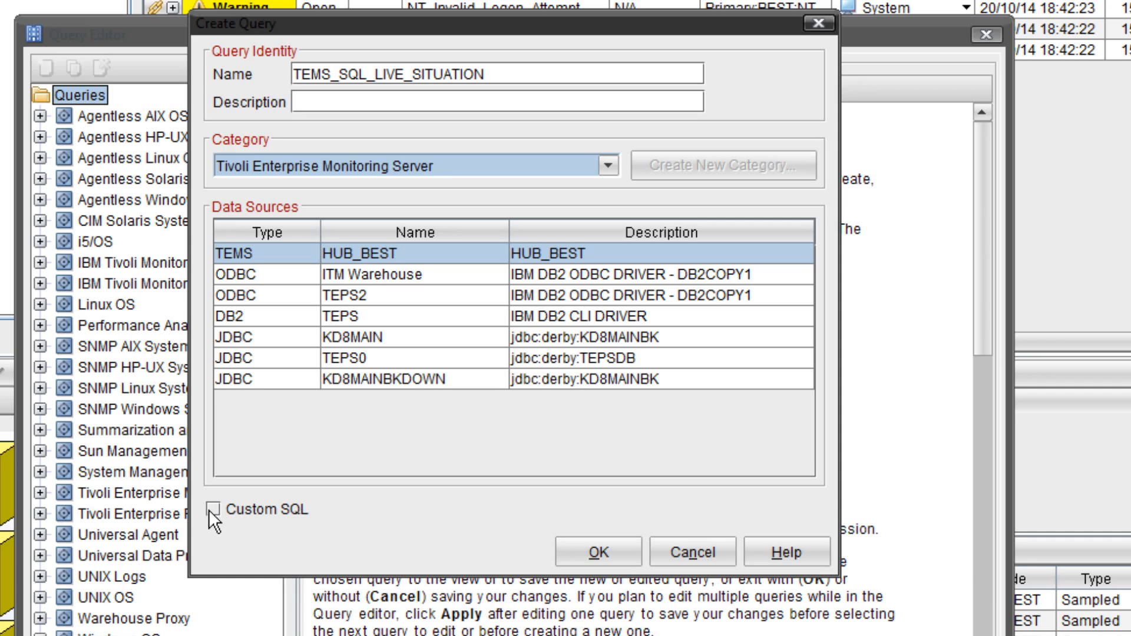
Step: Tick Custom SQL for the TEMS_SQL_LIVE_SITUATION query
left_click(218, 511)
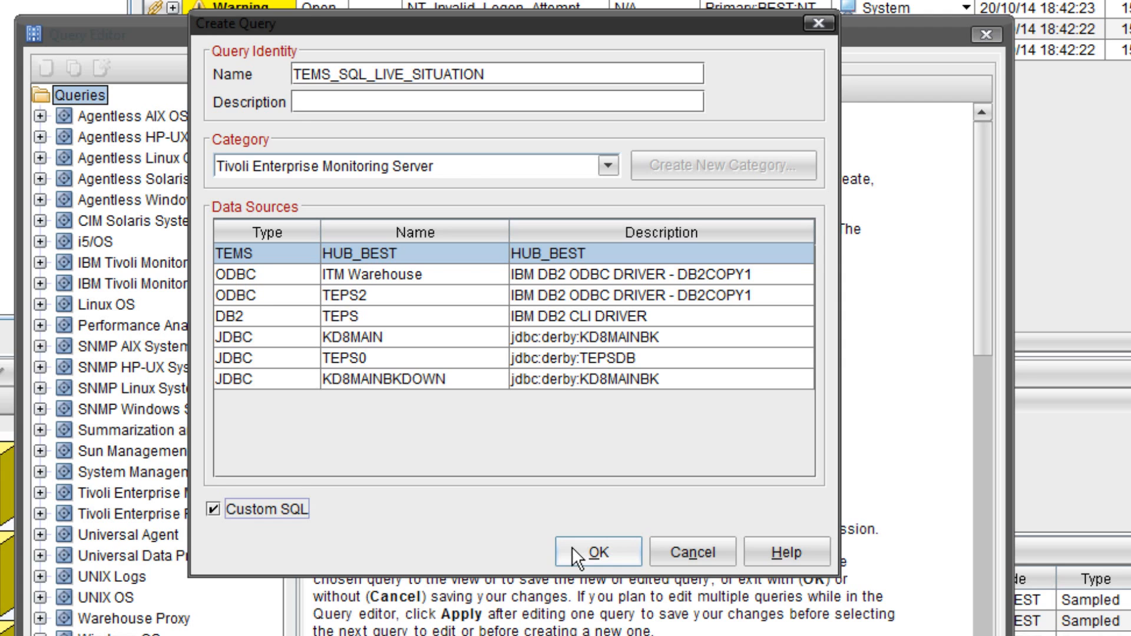
mouse_move(448, 543)
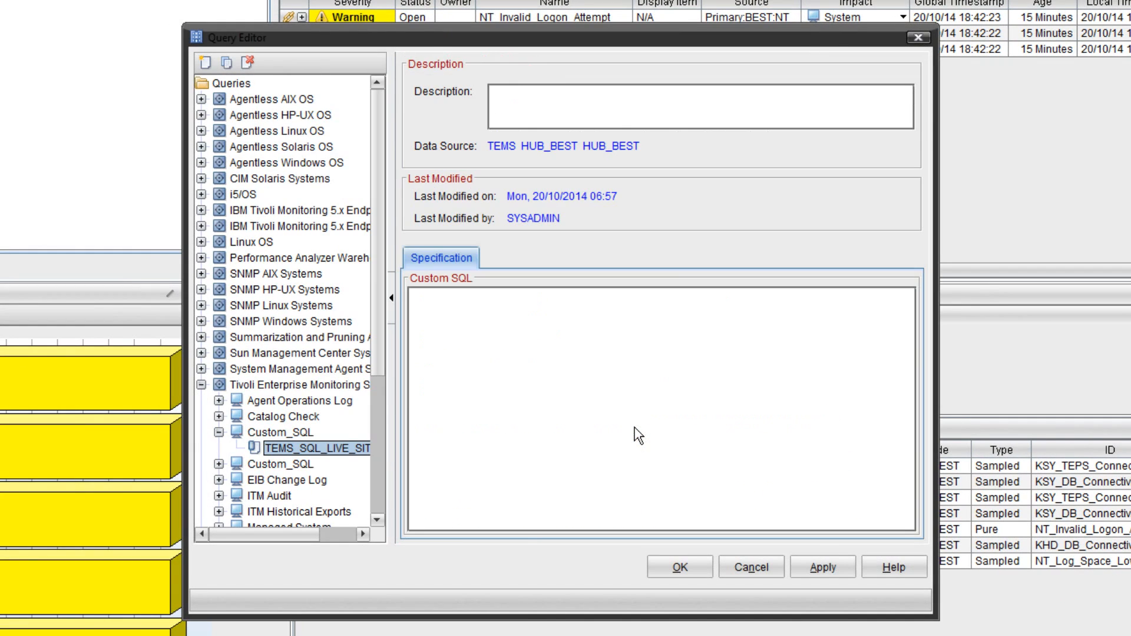
mouse_move(682, 199)
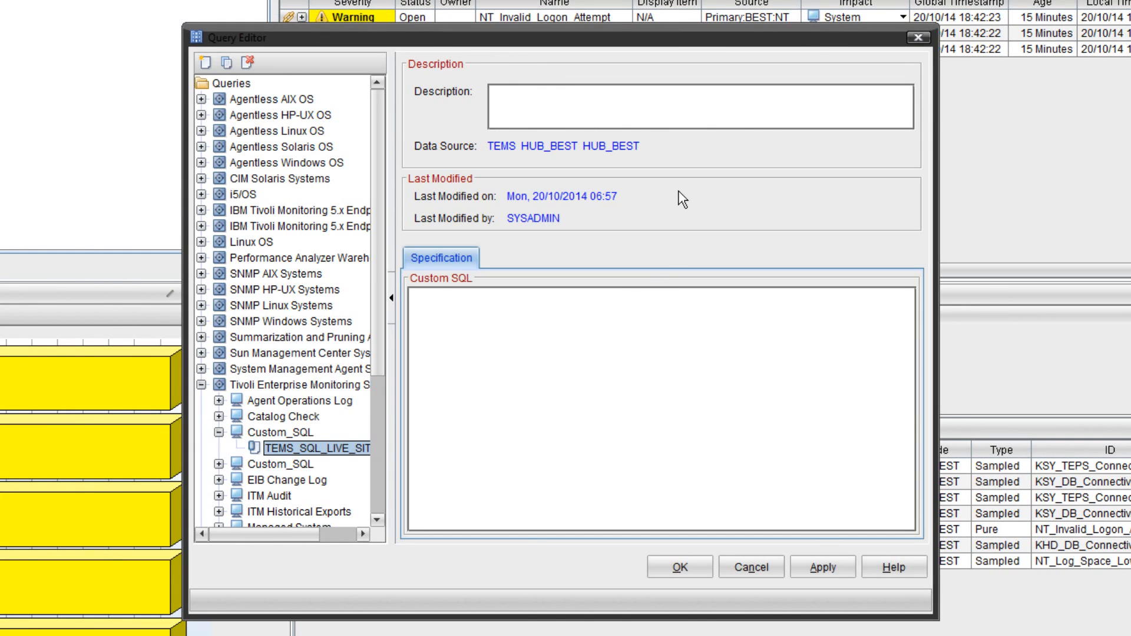
Step: Add a description and SQL selecting DELTASTAT, GBLTMSTMP, NODE, ORIGINNODE, SITNAME, FULLNAME; save
type("sdjkhfkjsdahv,sadcghvbn")
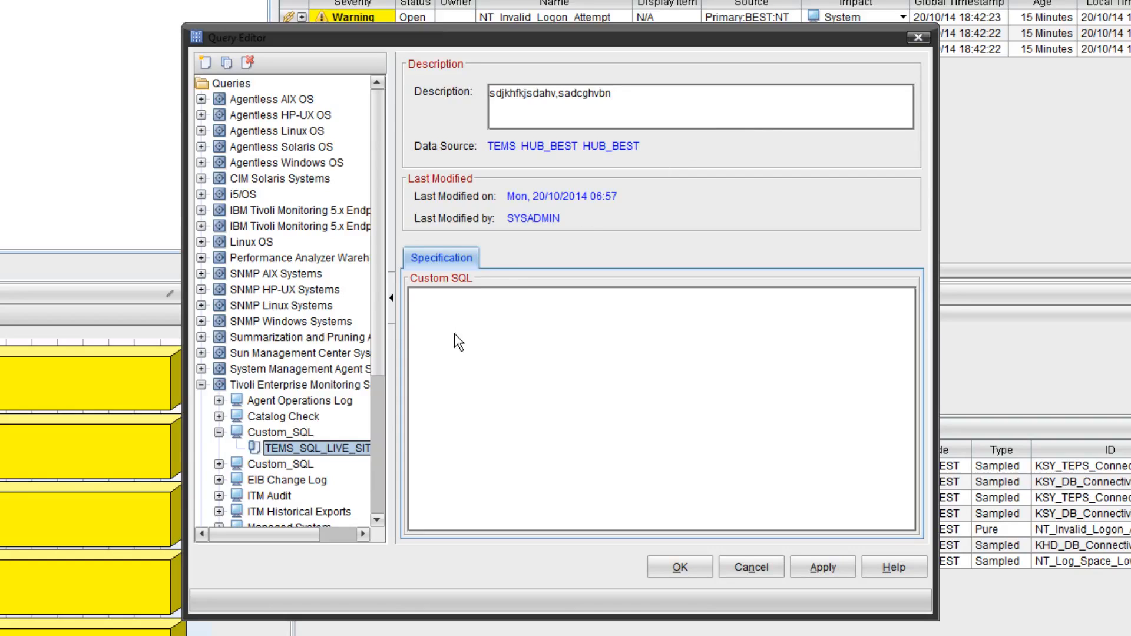
type("SELECT DELTASTAT, GBLTMSTMP, NODE, ORIGINNODE, SITNAME, FULLNAME FROM O4SRV.INTSTSH;")
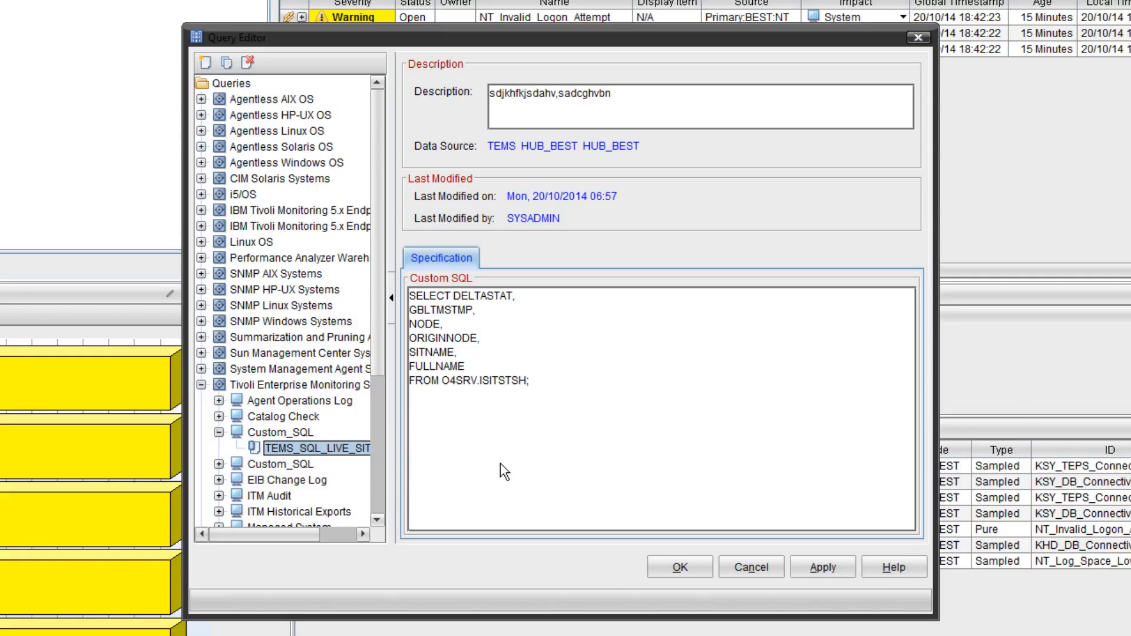
mouse_move(638, 421)
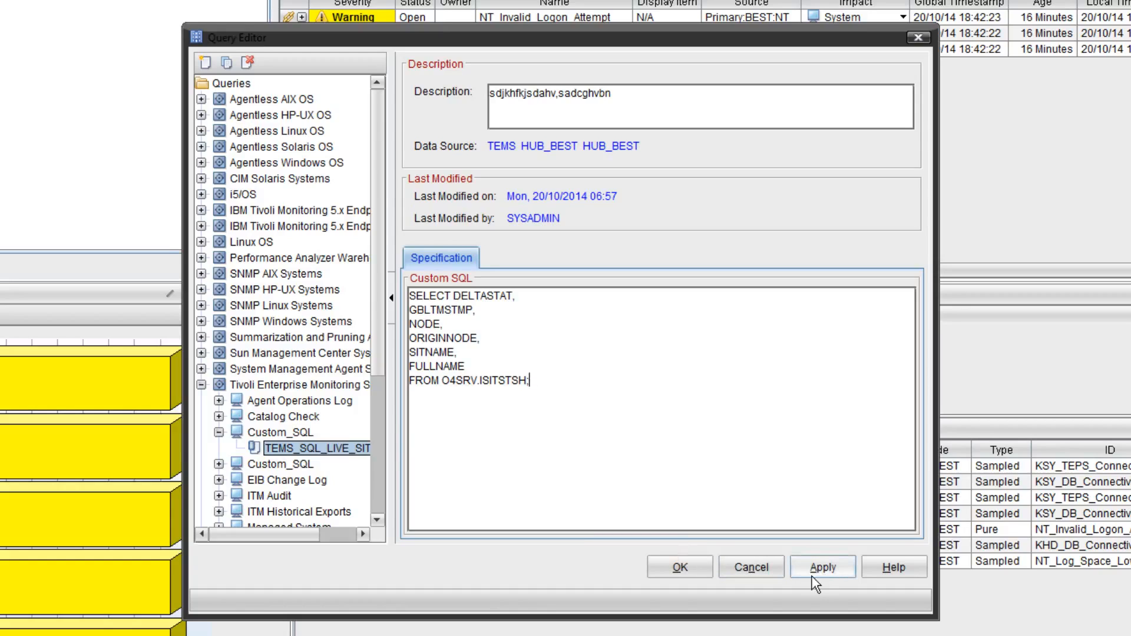
left_click(825, 567)
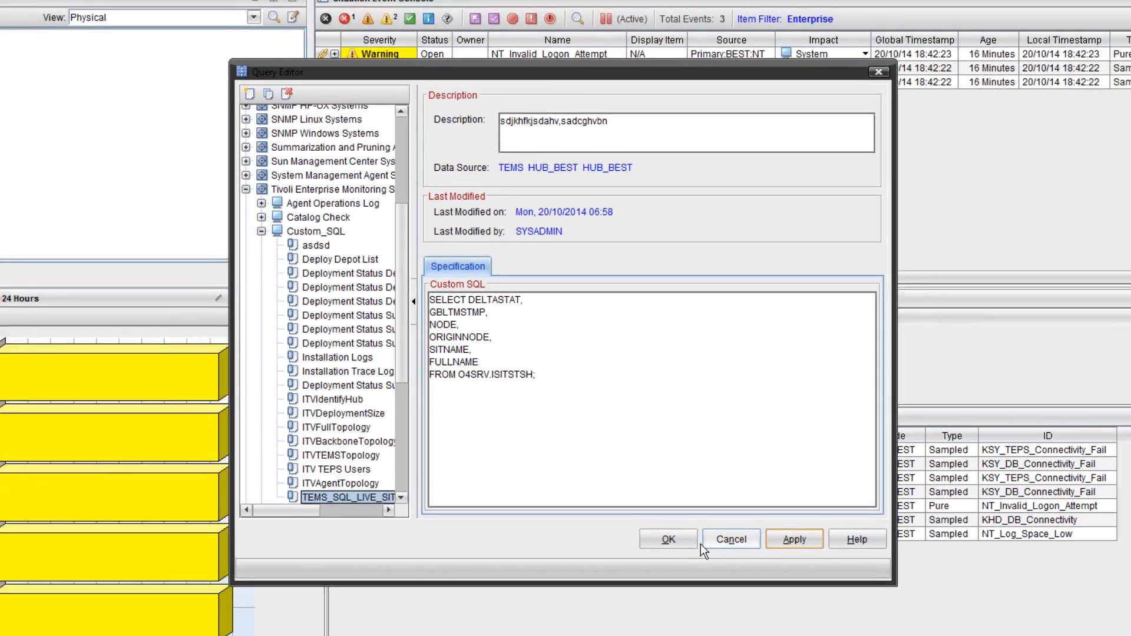
left_click(731, 539)
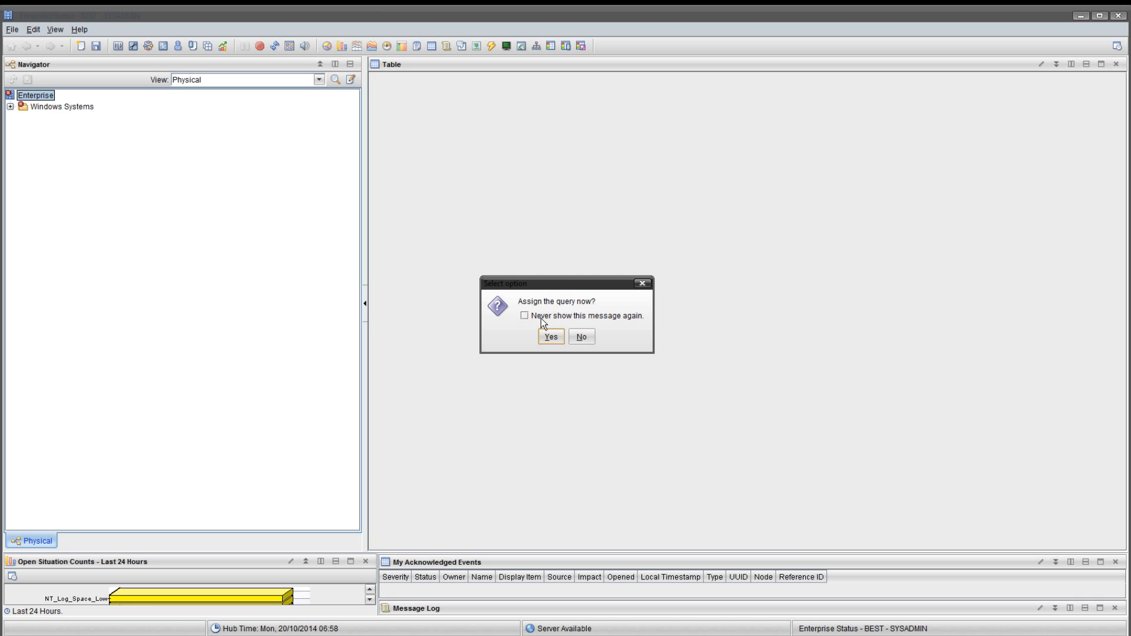
mouse_move(548, 324)
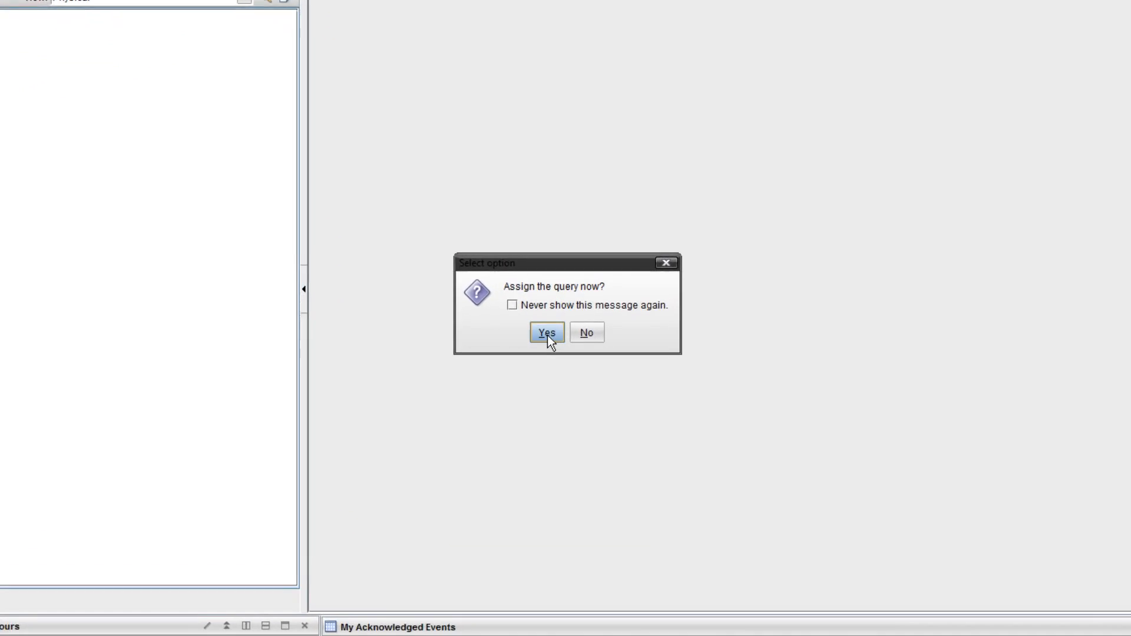
Step: Accept assigning the saved query to the Table view now
left_click(546, 333)
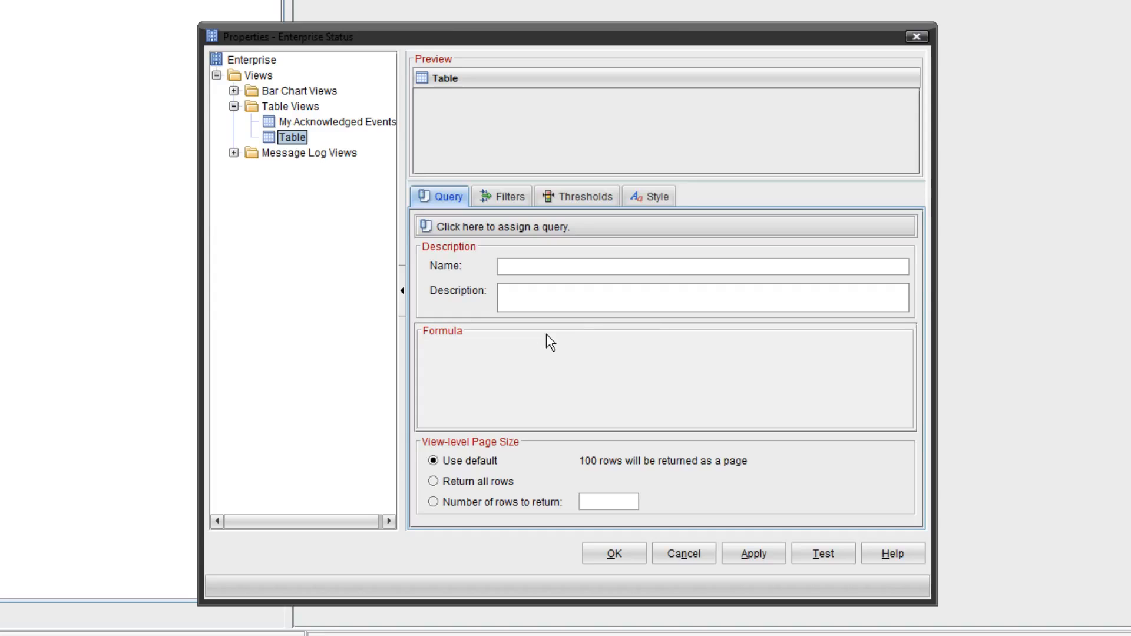
mouse_move(979, 277)
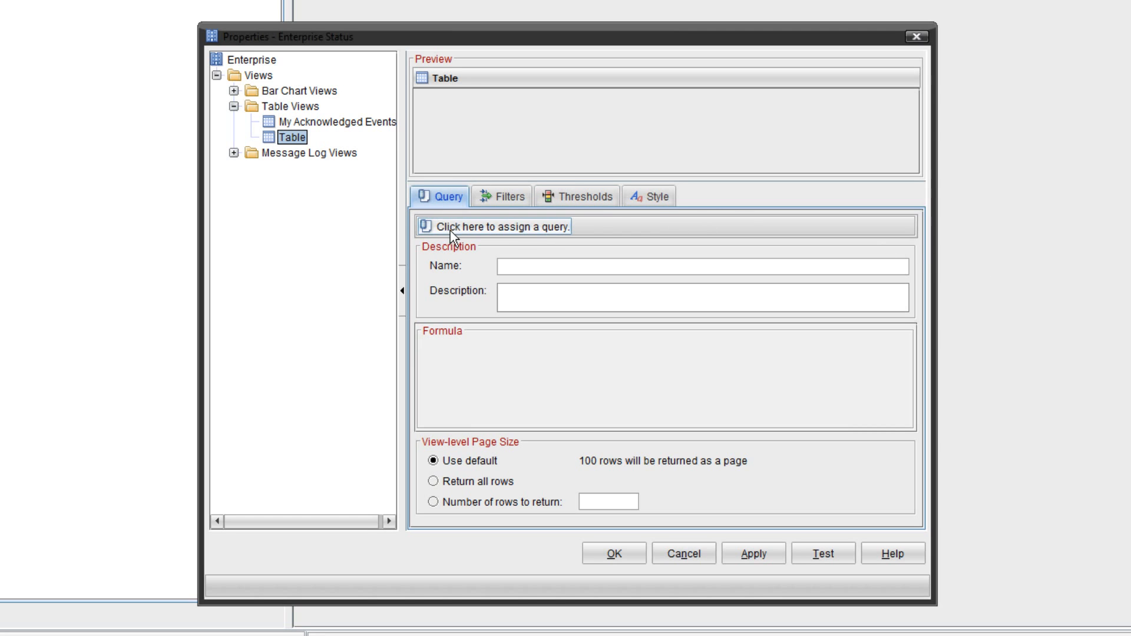
Step: From the Table view's Query tab, open the query list for assignment
left_click(495, 227)
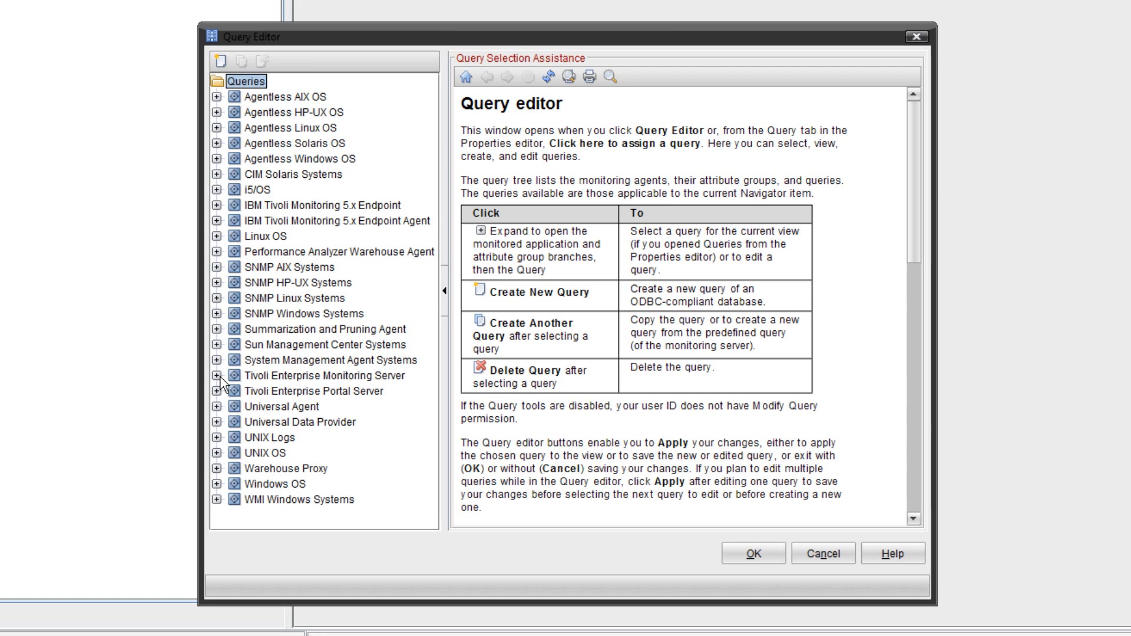
Step: Expand Tivoli Enterprise Monitoring Server > Custom_SQL to reach the live-situation query
left_click(217, 375)
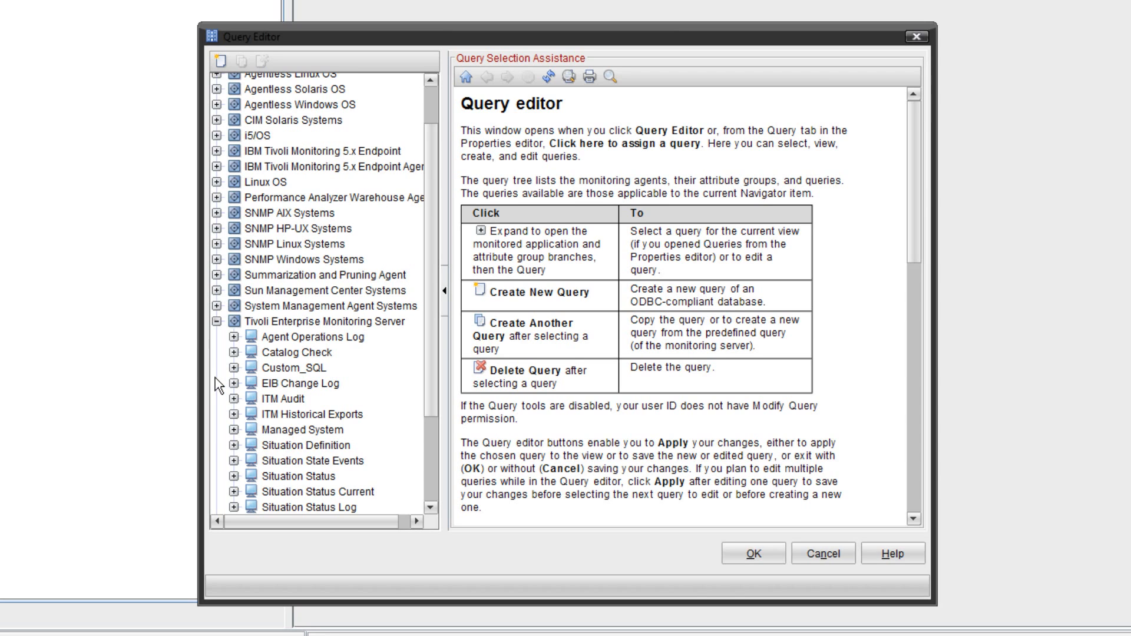
left_click(291, 321)
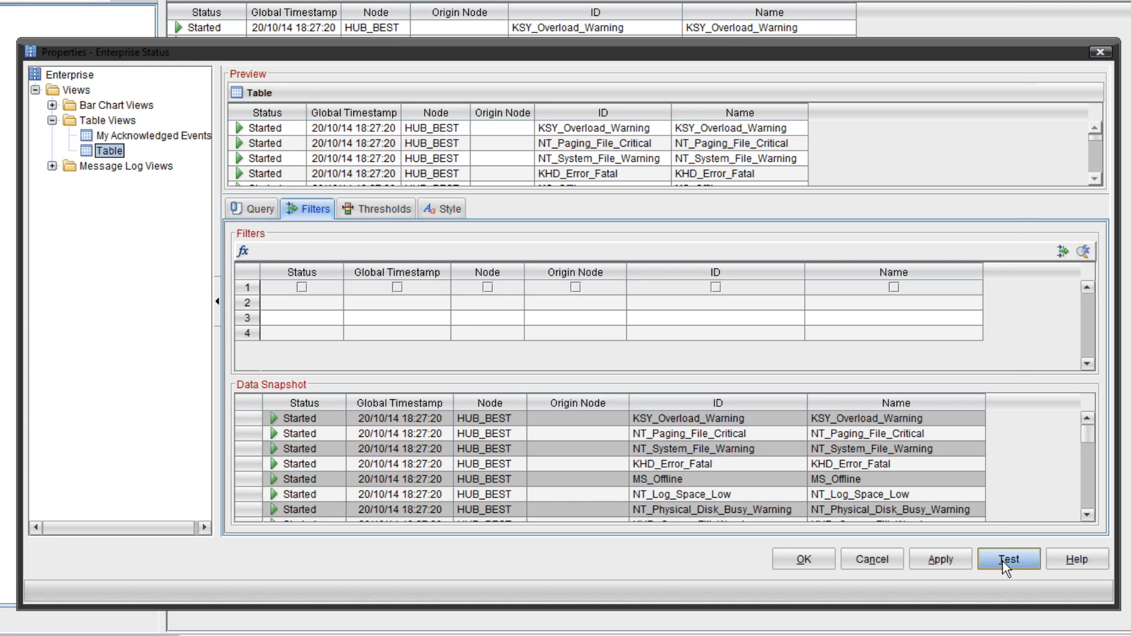
mouse_move(791, 281)
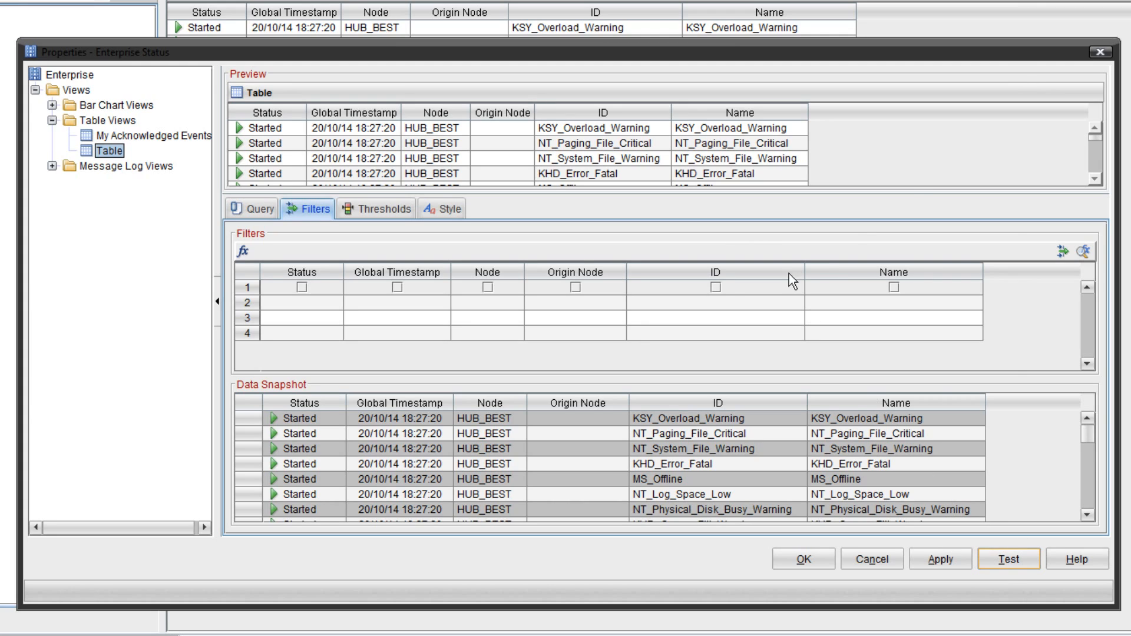
mouse_move(855, 140)
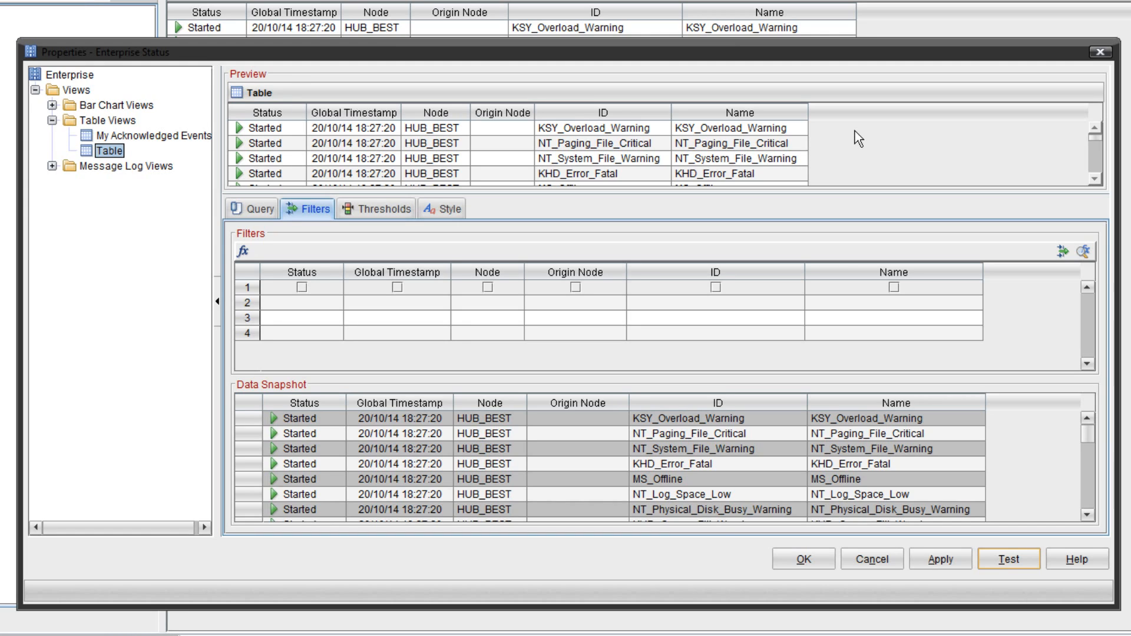
mouse_move(793, 135)
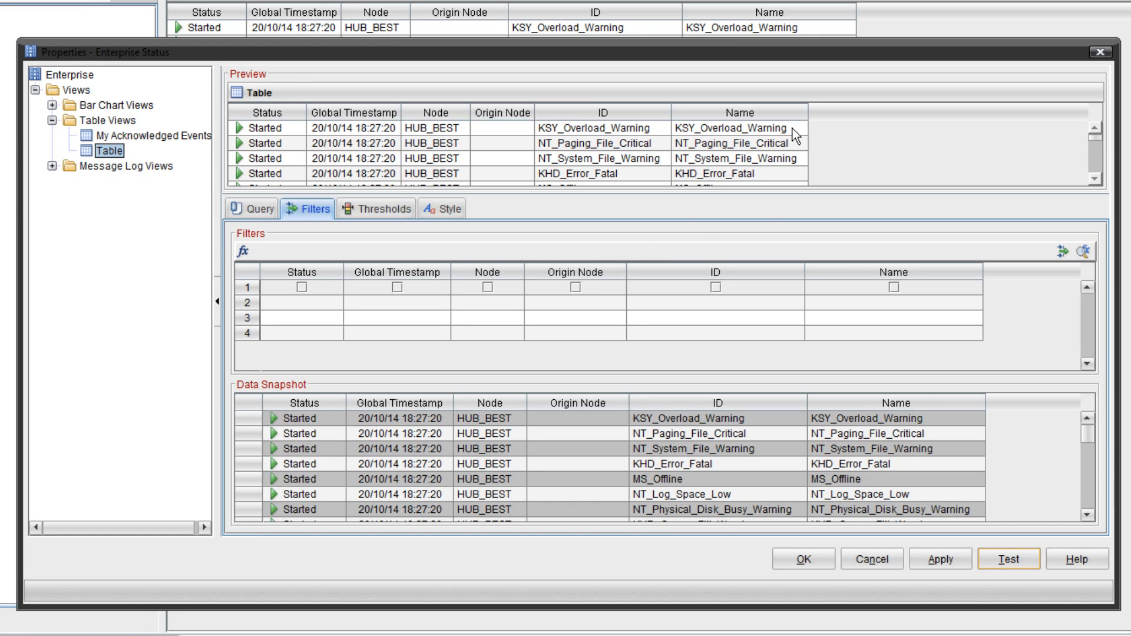
mouse_move(870, 165)
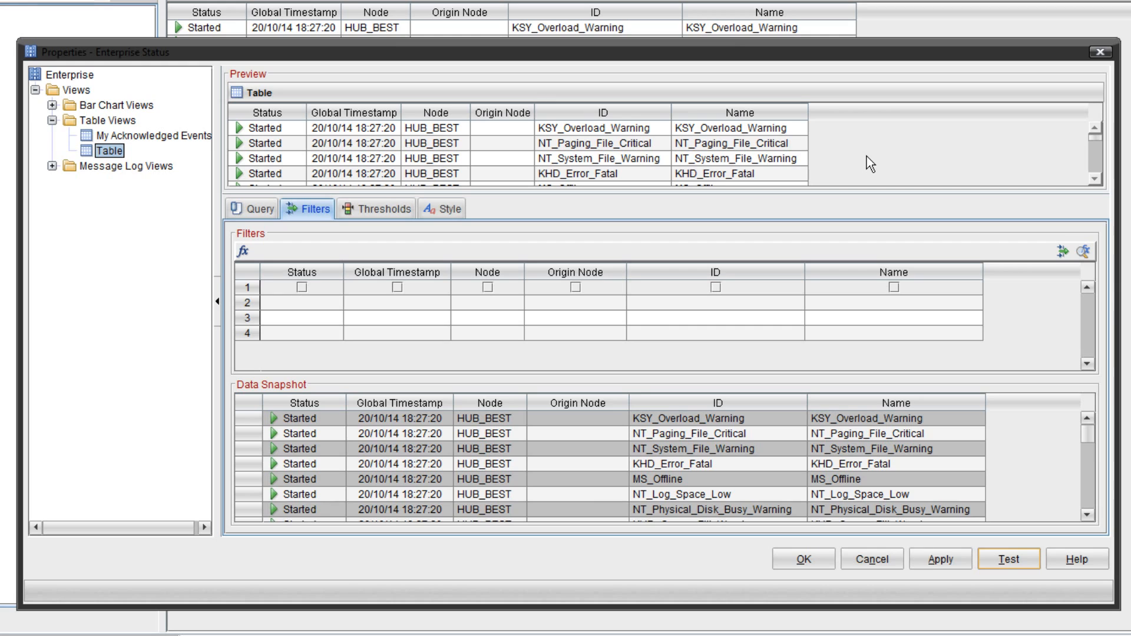
mouse_move(313, 222)
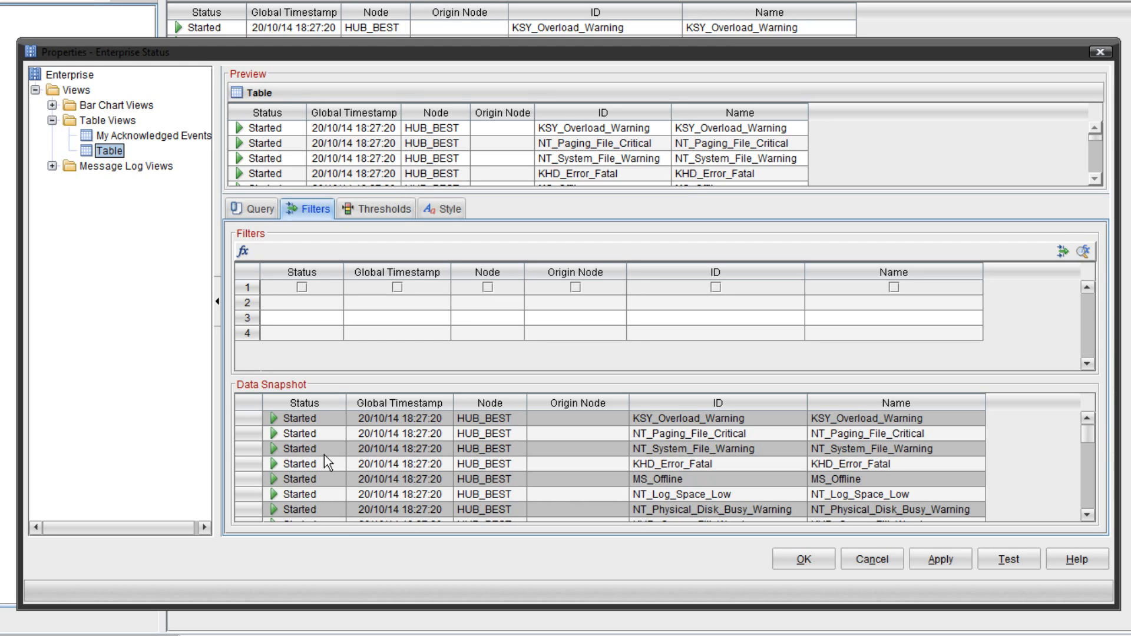
mouse_move(337, 362)
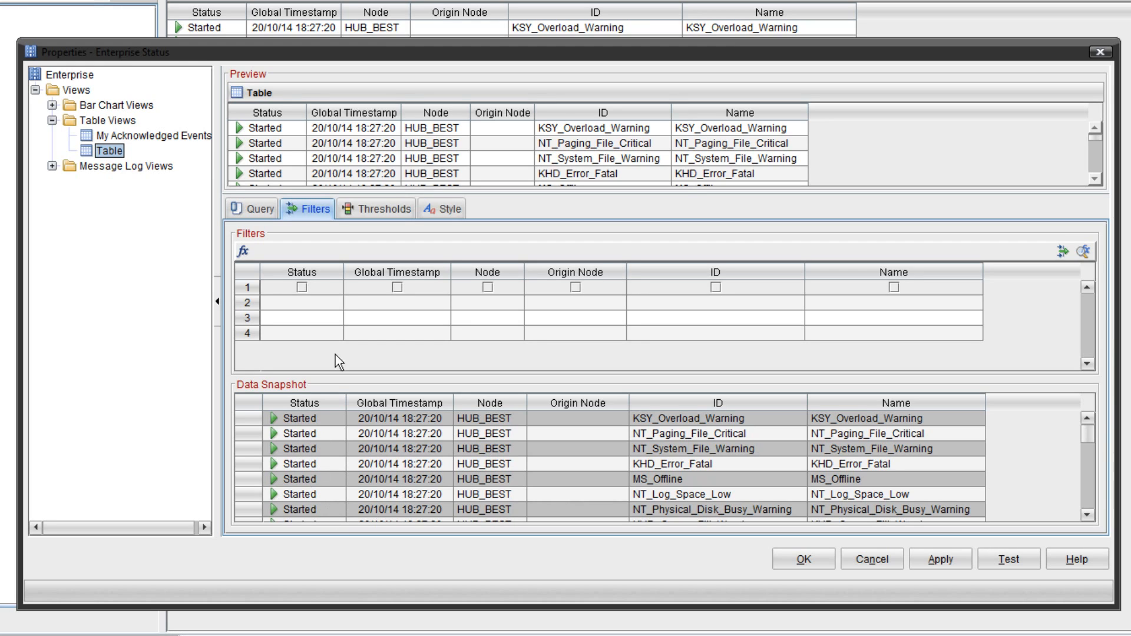
Step: Preview the custom query's situation status rows, then apply it to the table view
left_click(302, 317)
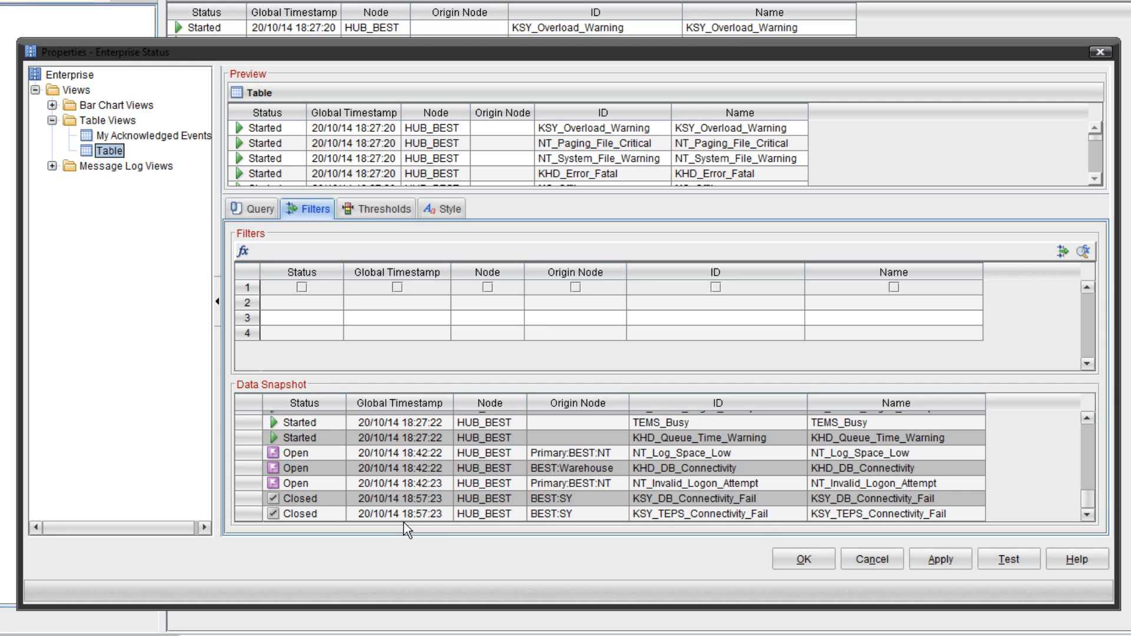
mouse_move(647, 359)
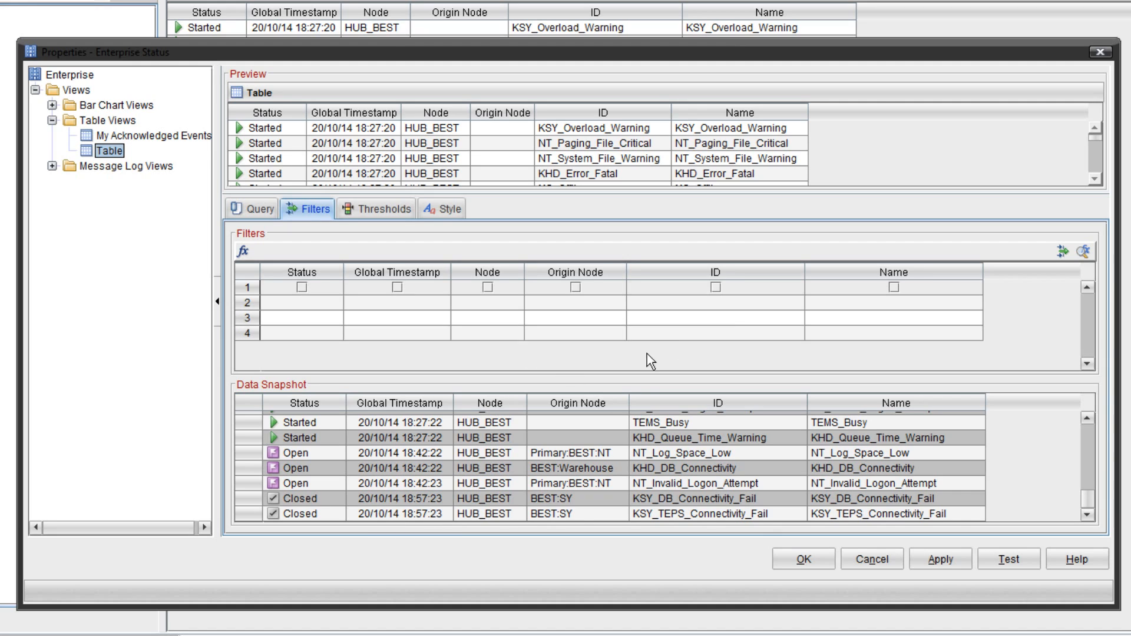
mouse_move(343, 500)
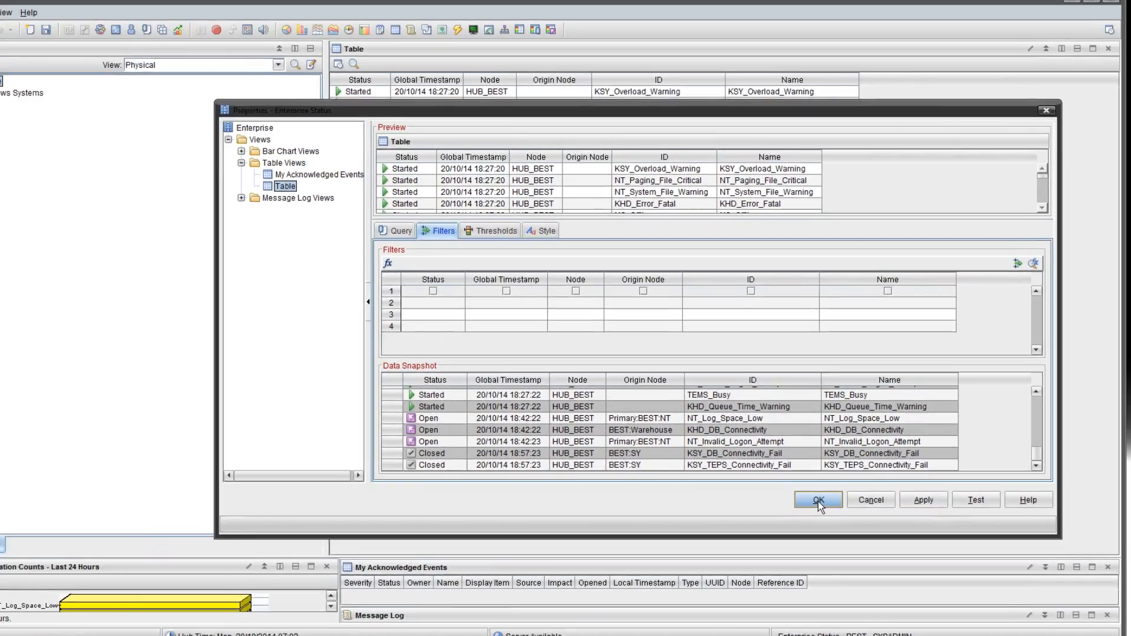
left_click(819, 500)
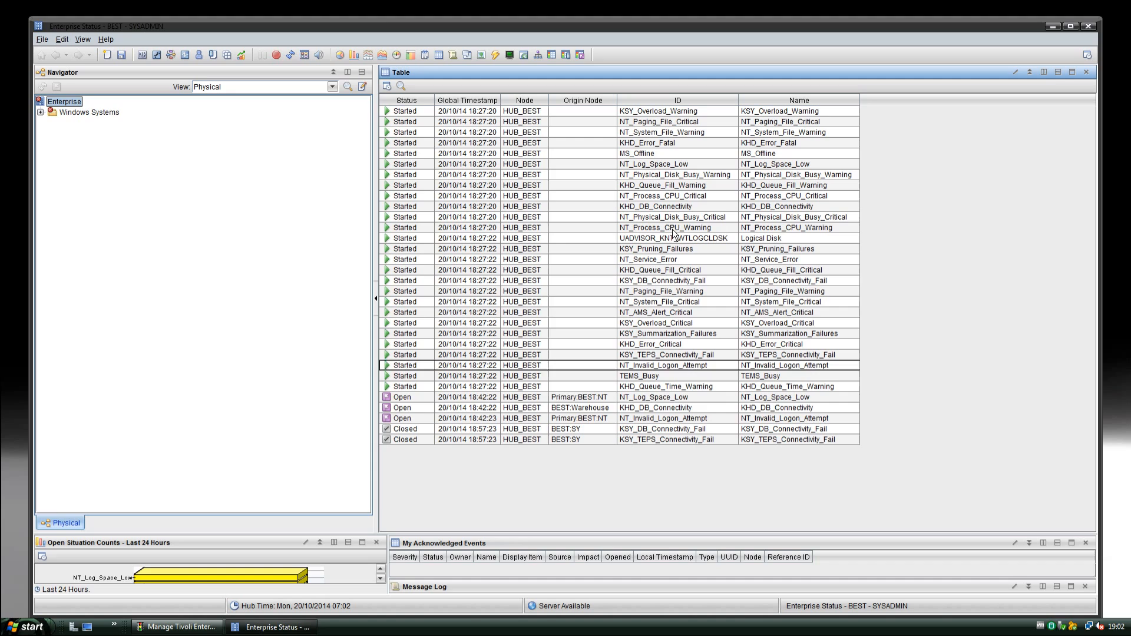